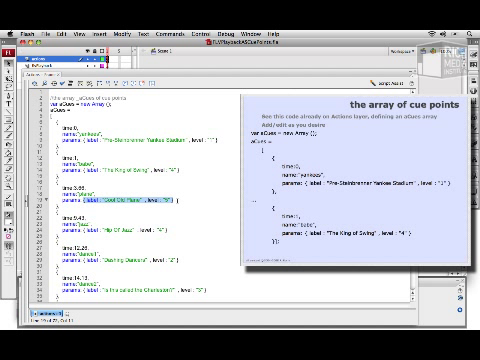
Scroll through the Actions script to review the later cue point entries in aCues.
{"action": "scroll", "scroll_direction": "down", "scroll_amount": 3}
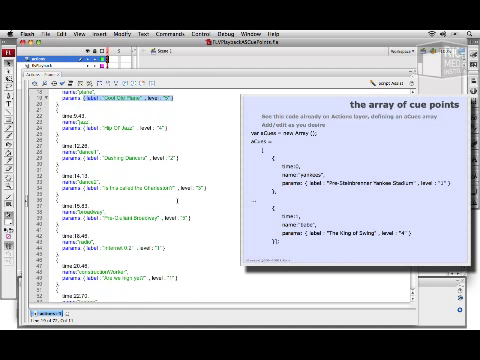
{"action": "scroll", "scroll_direction": "down", "scroll_amount": 3}
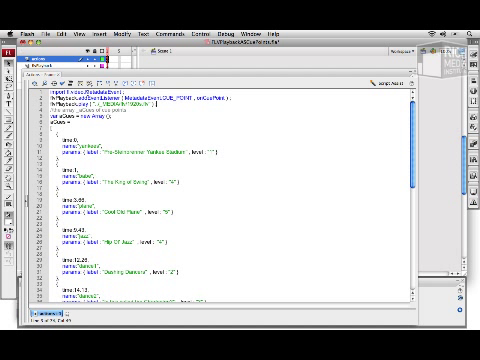
{"action": "scroll", "scroll_direction": "down", "scroll_amount": 3}
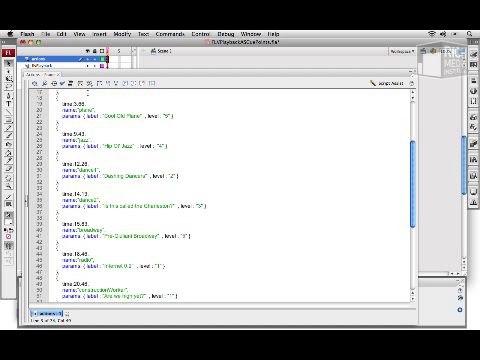
Write a for each loop adding every aCues entry via addASCuePoint(q.time, q.name, q.params).
{"action": "scroll", "scroll_direction": "down", "scroll_amount": 3}
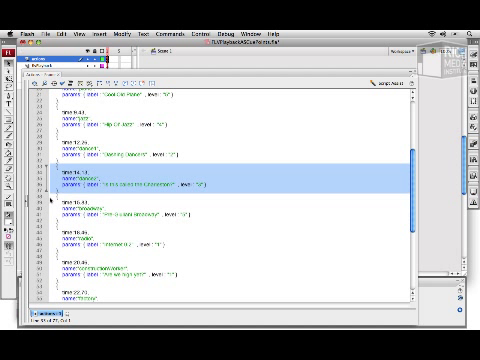
{"action": "scroll", "scroll_direction": "down", "scroll_amount": 3}
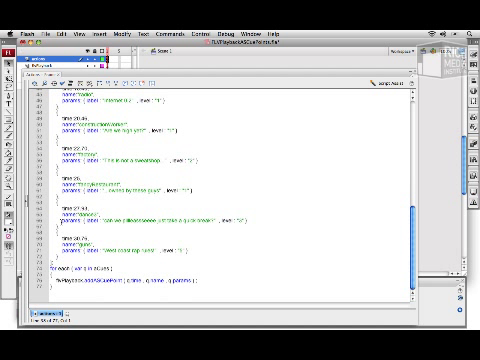
{"action": "double_click", "coordinate": [100, 278]}
{"action": "type", "text": "}"}
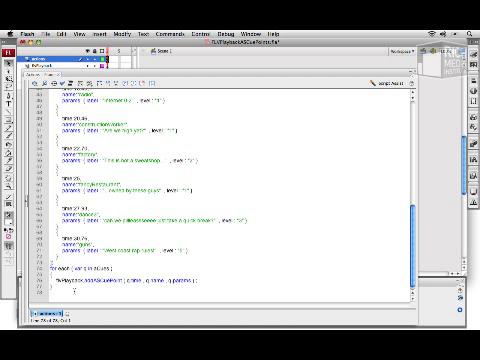
{"action": "scroll", "scroll_direction": "up", "scroll_amount": 3}
{"action": "type", "text": "function onCuePoint ( evt ) {"}
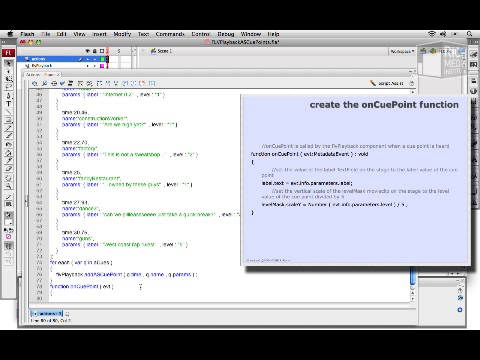
Finish onCuePoint setting label.text and levelMeter.scaleY from parameters, then run Control > Test Movie.
{"action": "scroll", "scroll_direction": "down", "scroll_amount": 3}
{"action": "type", "text": "levelMask.scaleY = Number ( evt.info.parameters.level ) / 5 ;"}
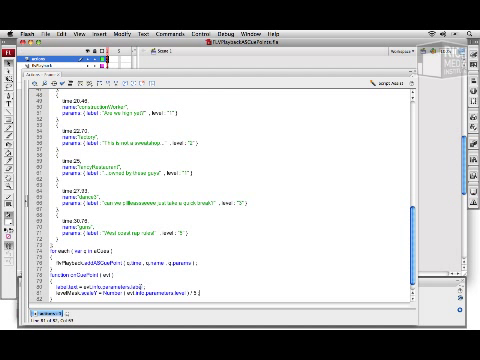
{"action": "left_click", "coordinate": [206, 31]}
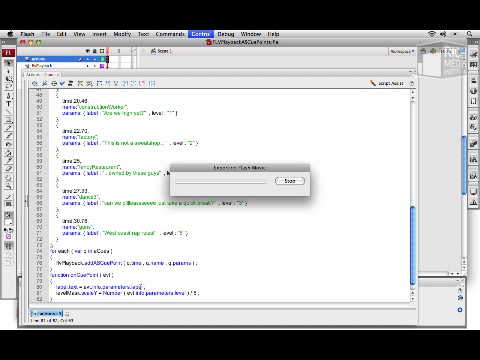
{"action": "left_click", "coordinate": [283, 183]}
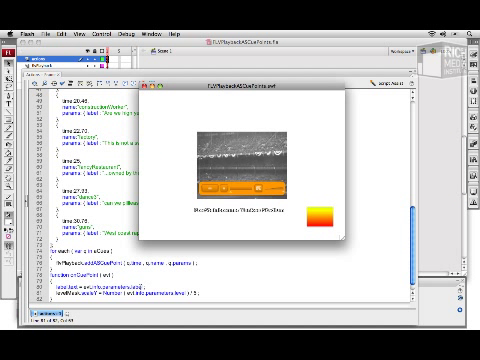